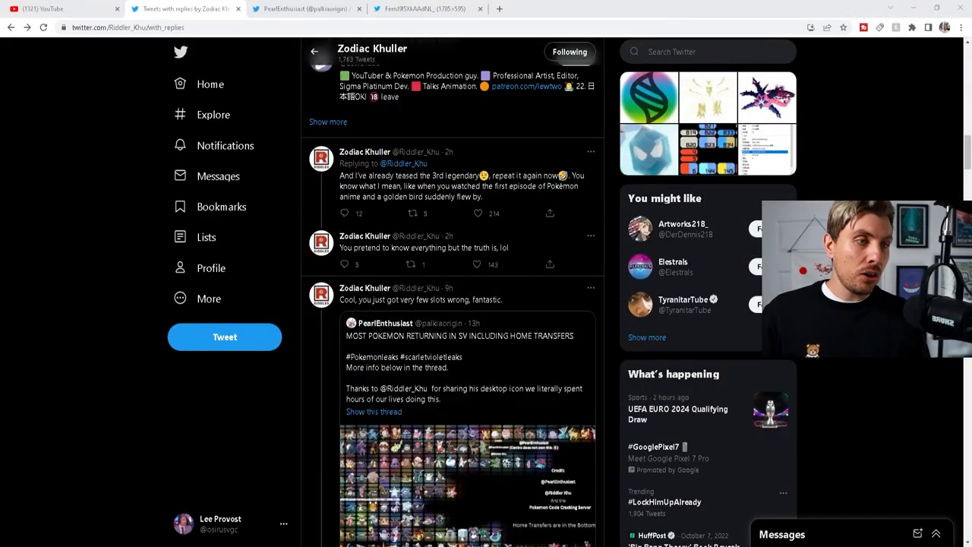
scroll(down, 3)
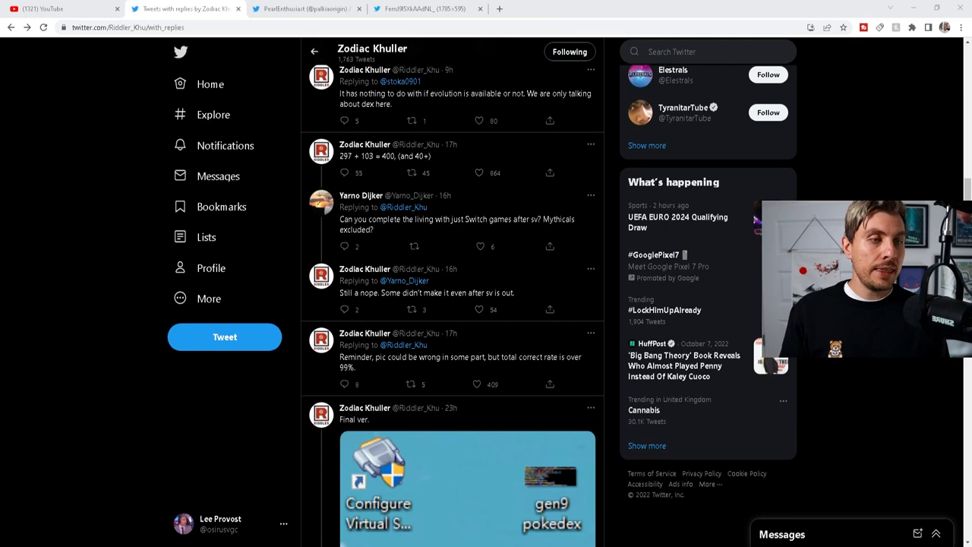
scroll(down, 3)
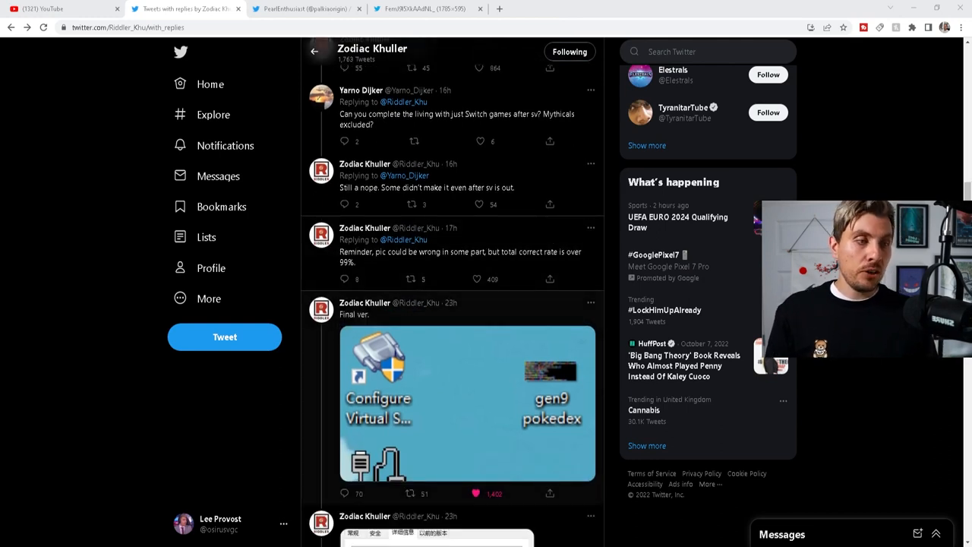
click(468, 402)
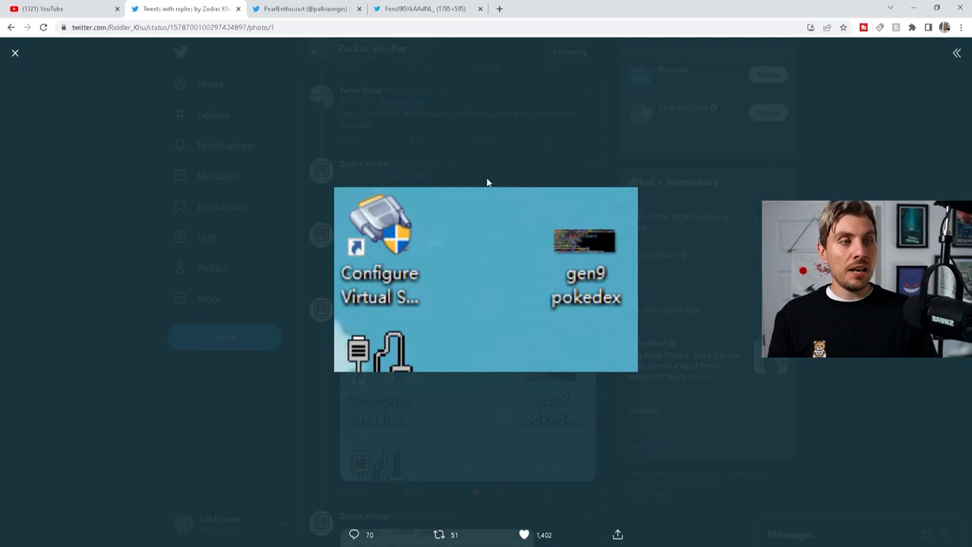
click(14, 52)
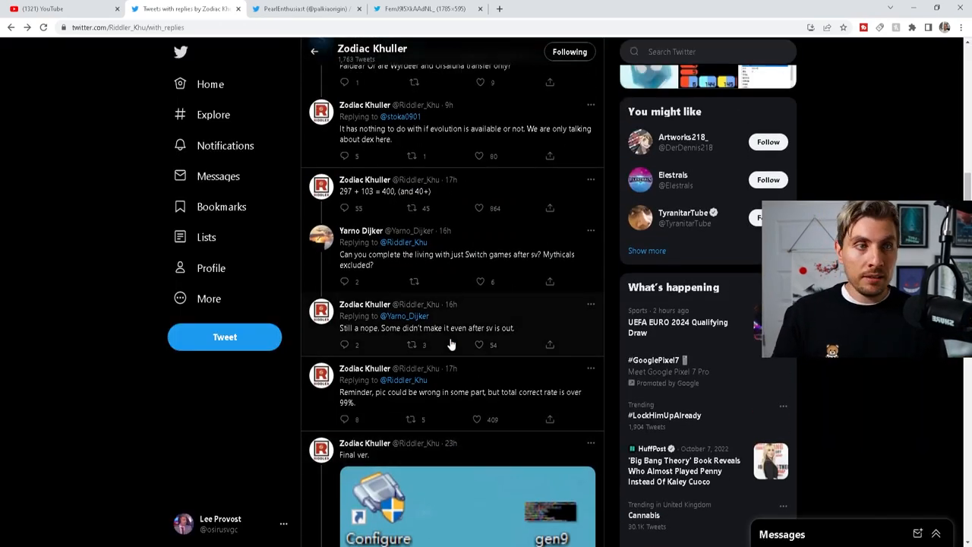
scroll(up, 3)
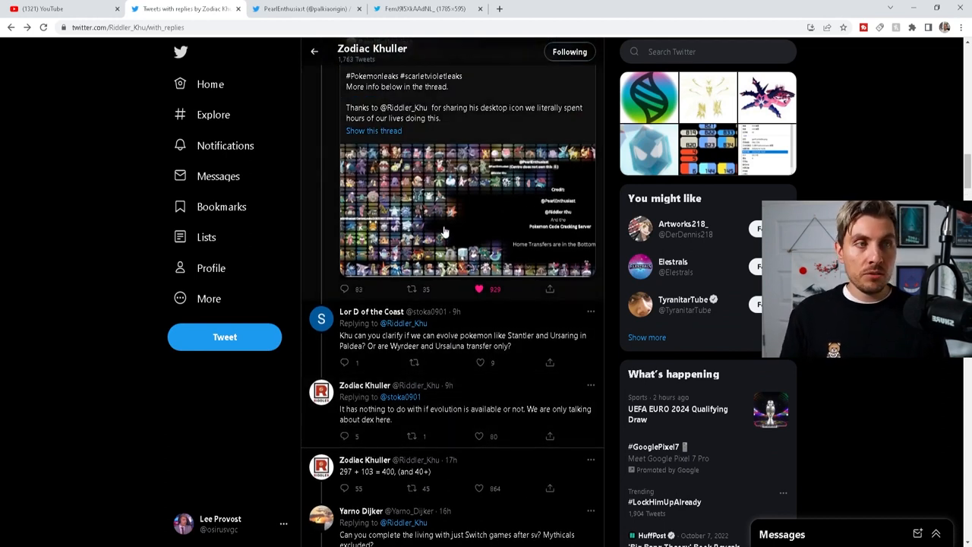
scroll(up, 3)
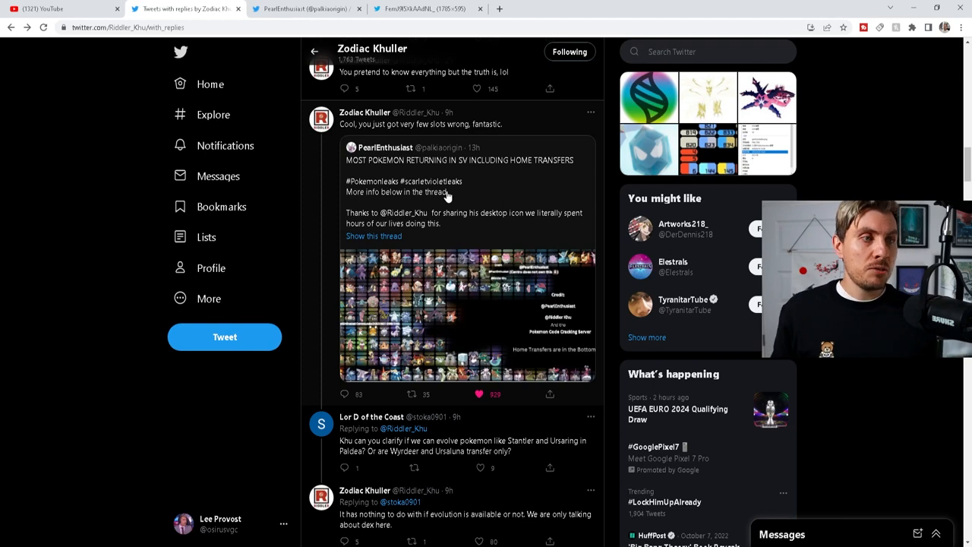
mouse_move(440, 220)
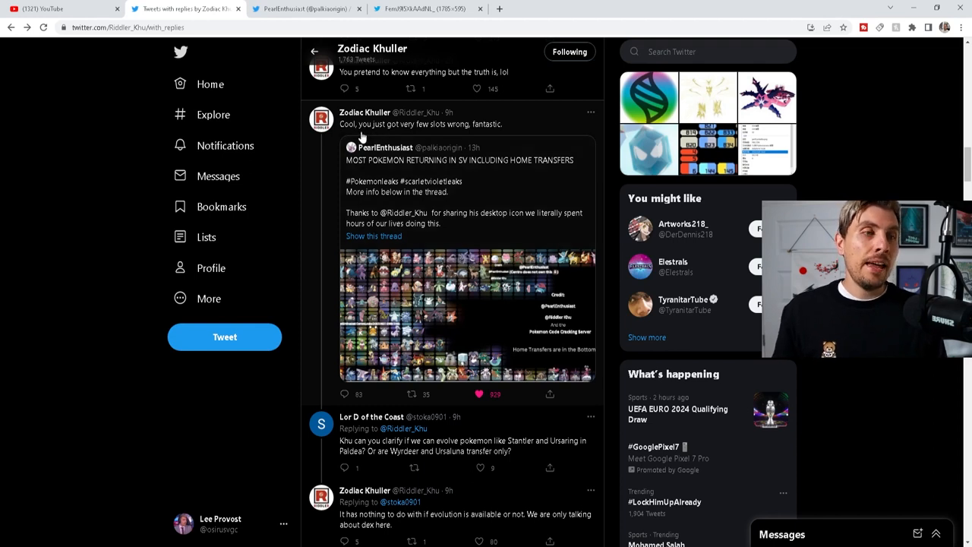
mouse_move(412, 133)
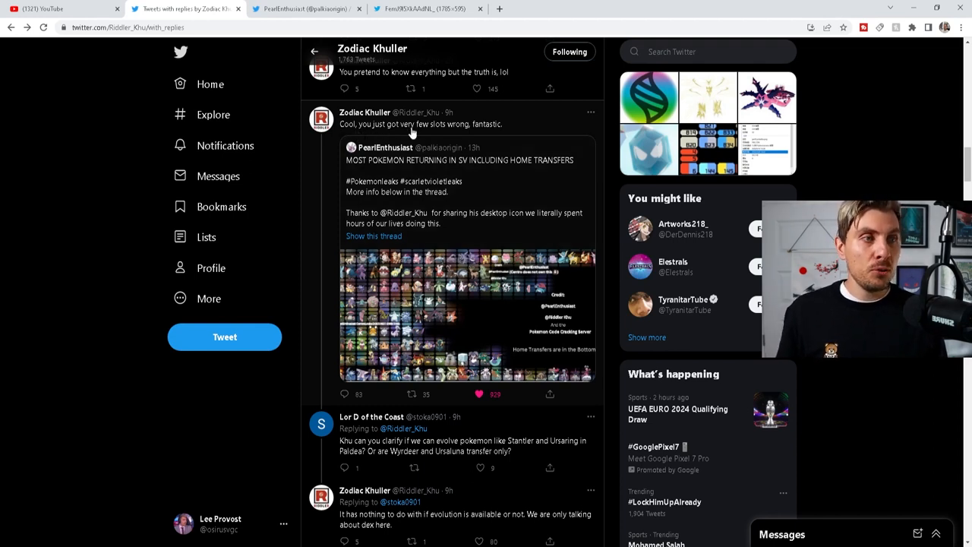
mouse_move(458, 135)
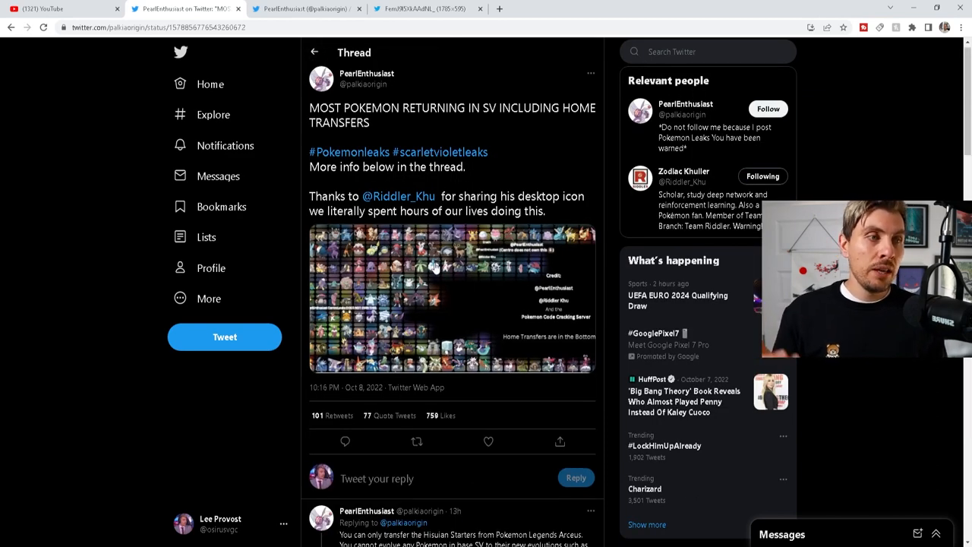
Open the returning-Pokémon chart image and view it full size in its own tab
click(435, 266)
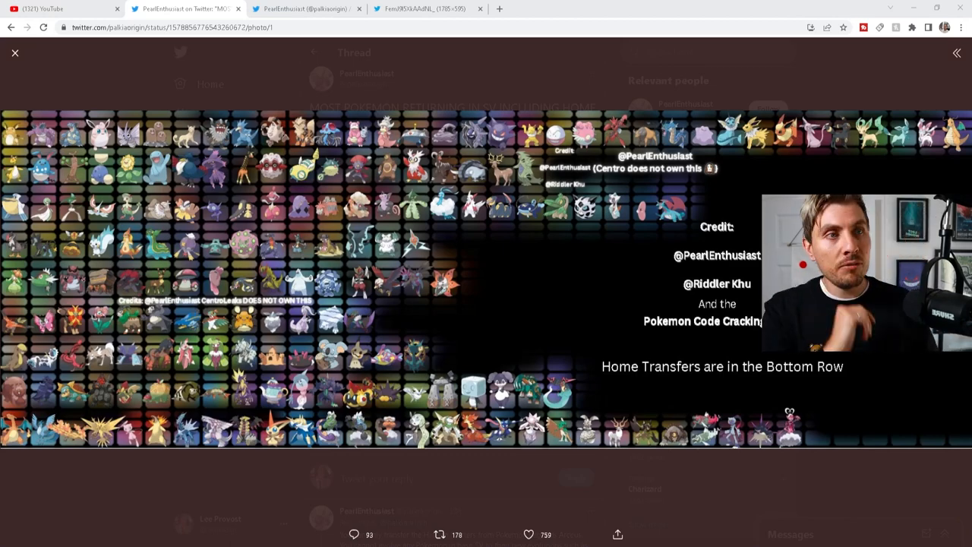
click(426, 8)
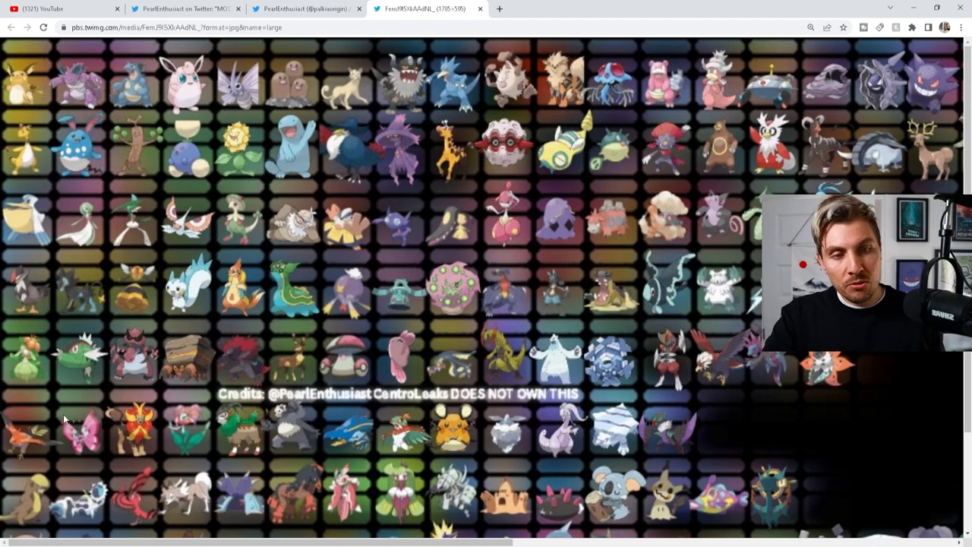
scroll(down, 3)
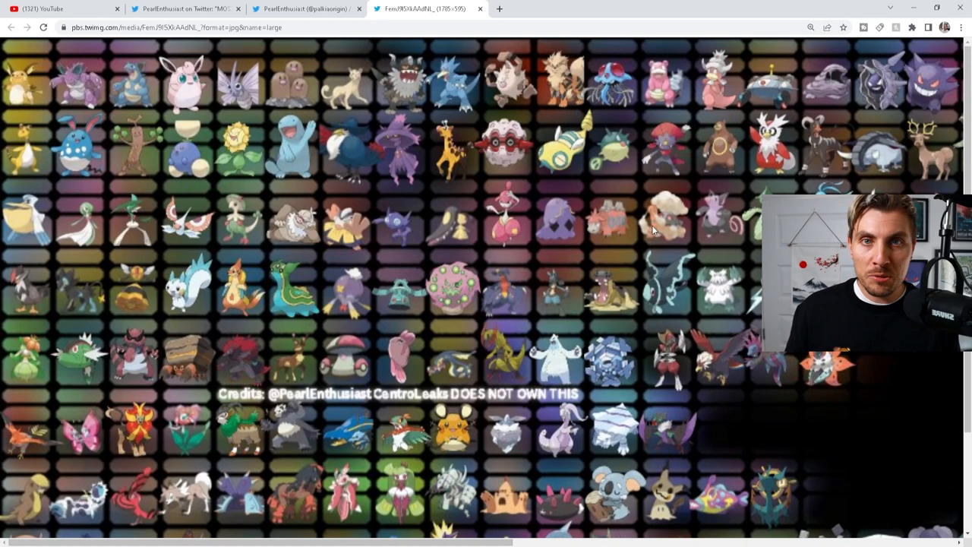
mouse_move(619, 215)
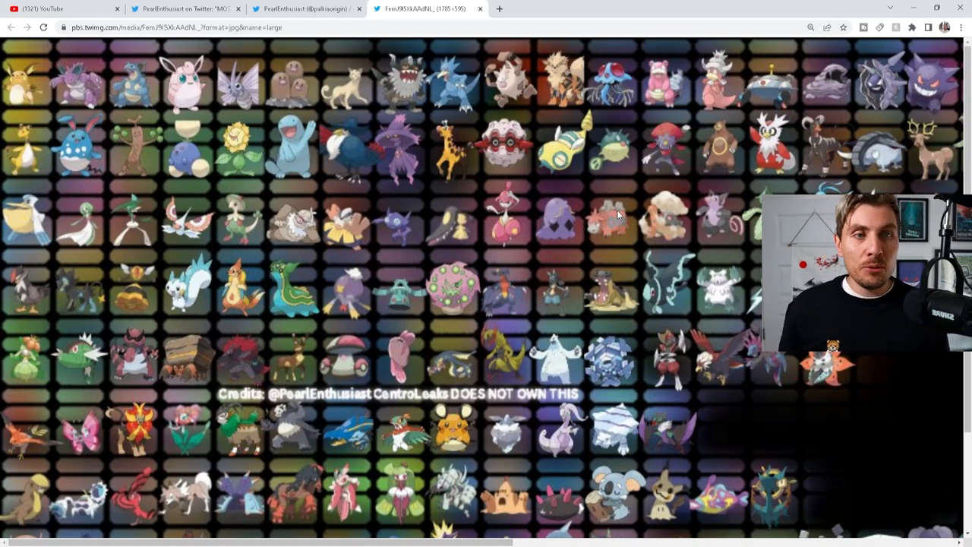
mouse_move(558, 524)
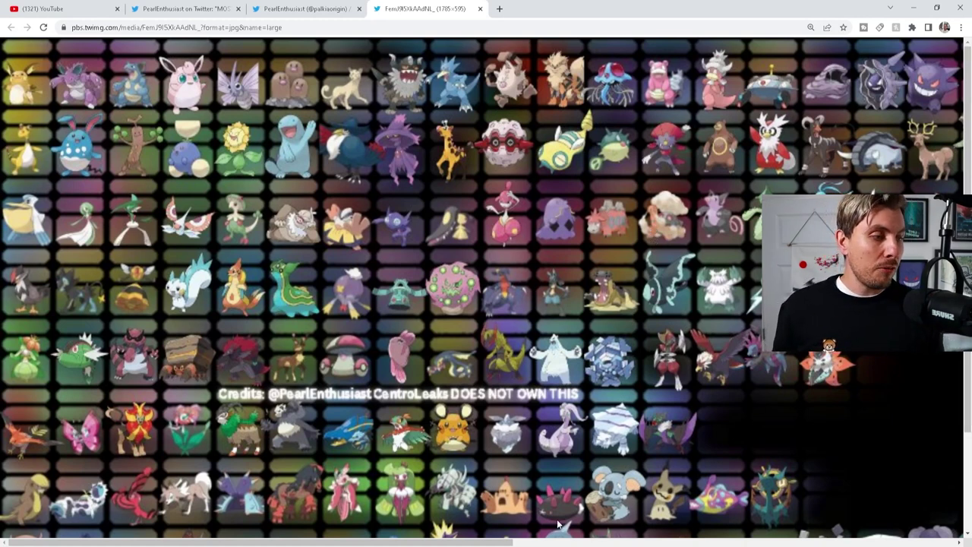
scroll(right, 3)
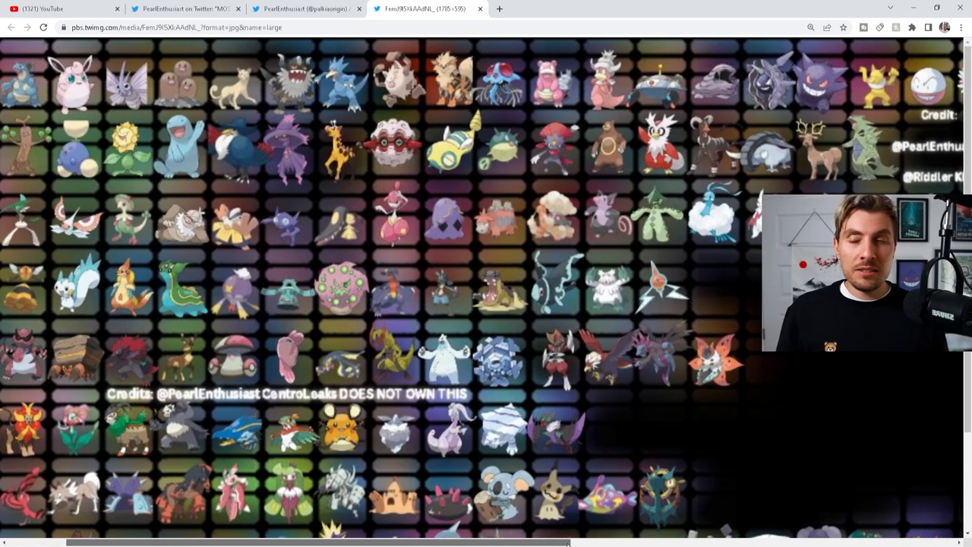
scroll(right, 3)
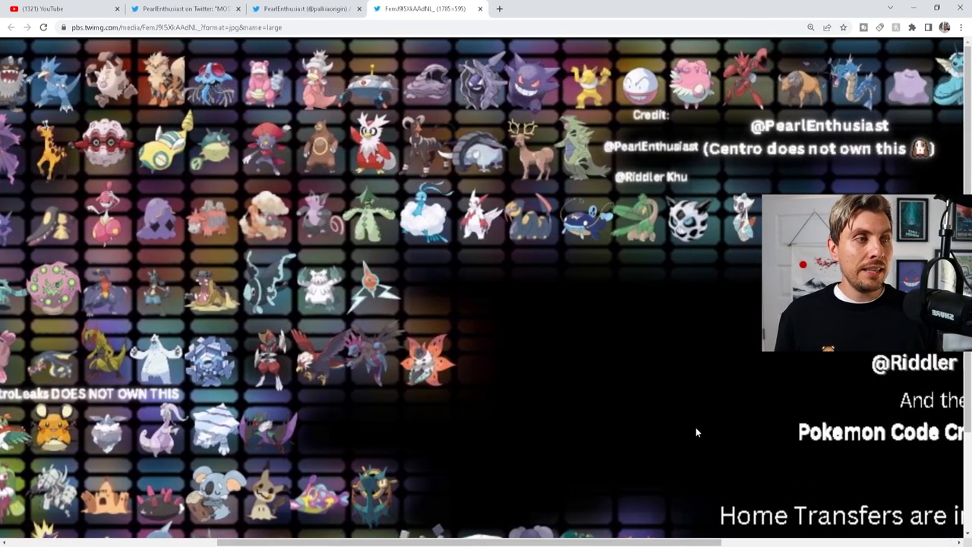
mouse_move(532, 154)
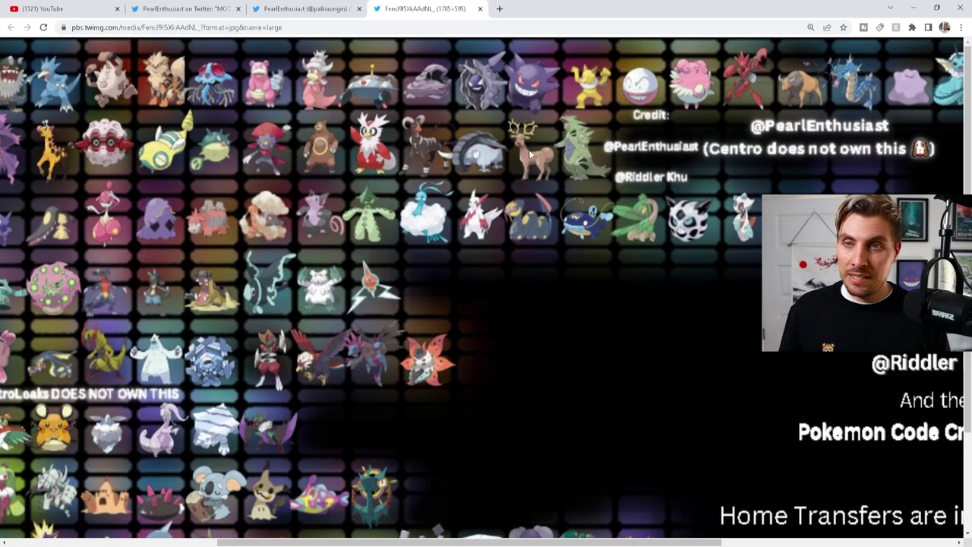
mouse_move(541, 184)
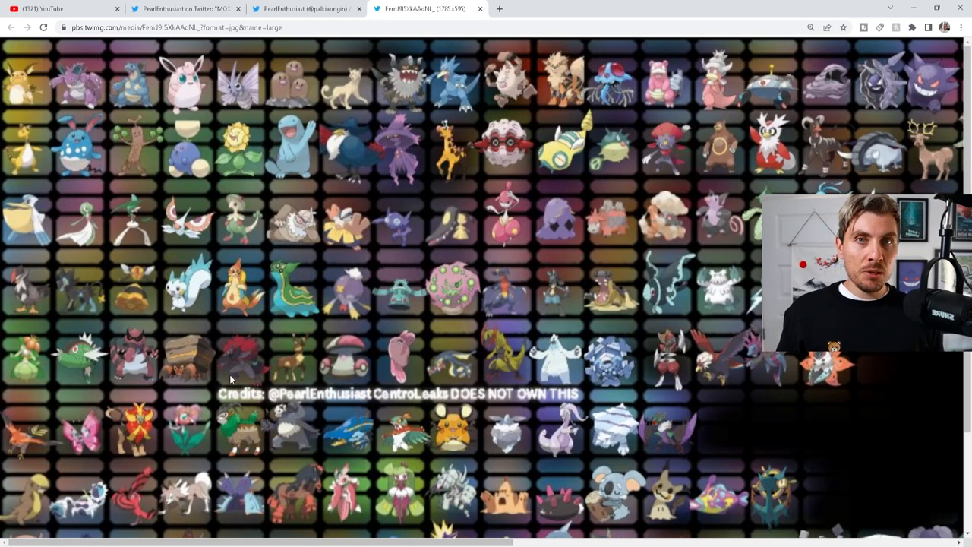
mouse_move(568, 456)
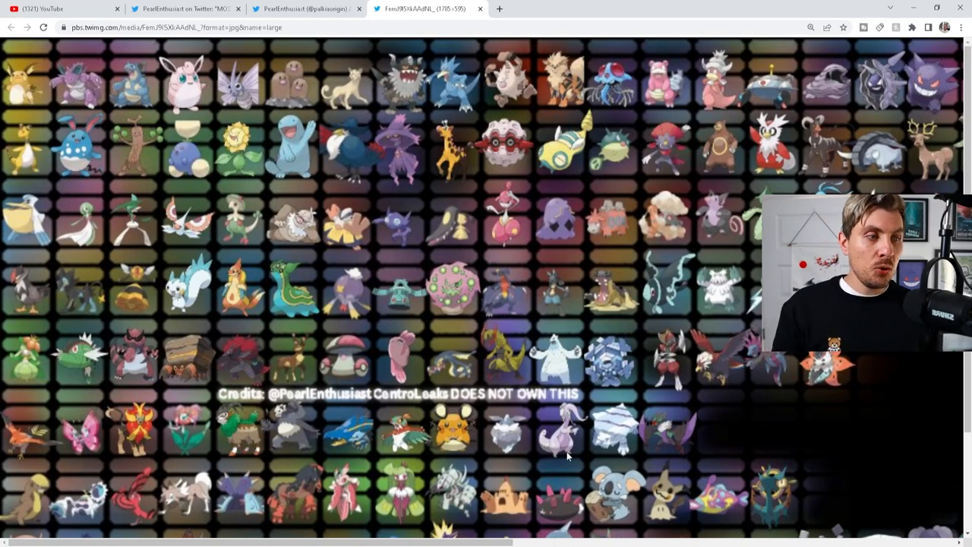
mouse_move(566, 444)
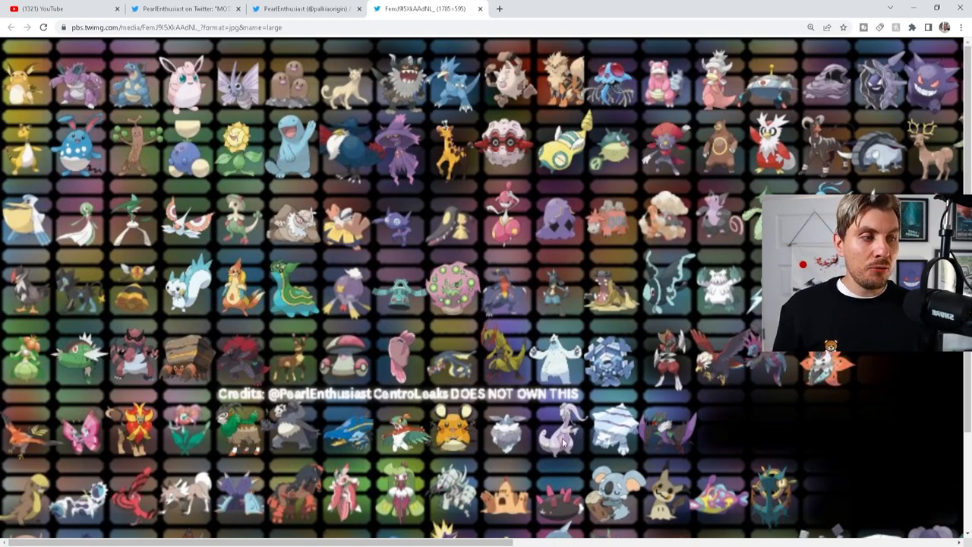
mouse_move(593, 424)
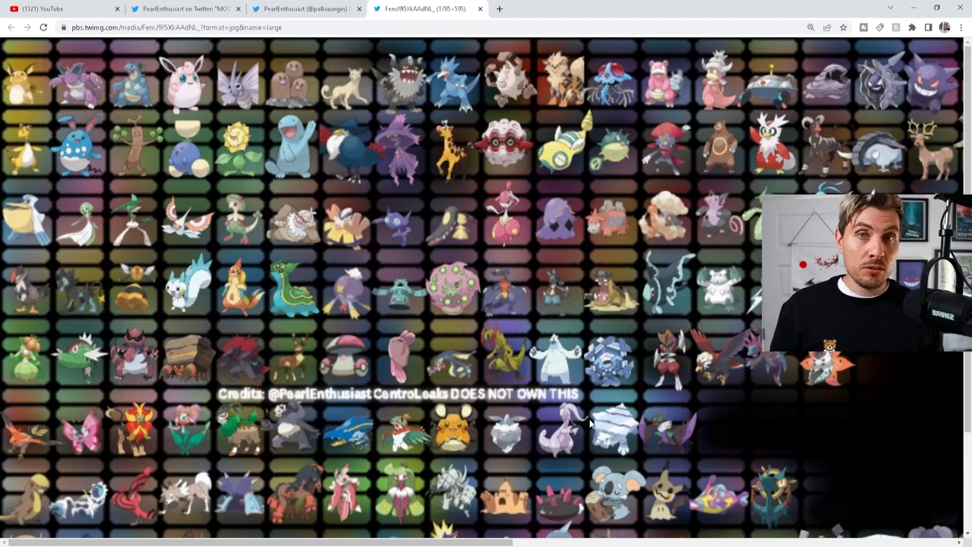
scroll(down, 3)
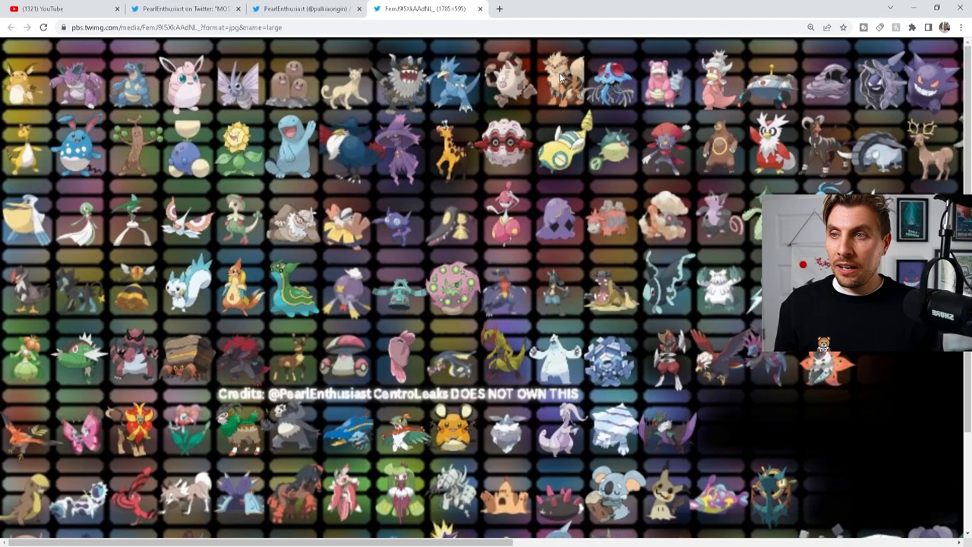
mouse_move(537, 511)
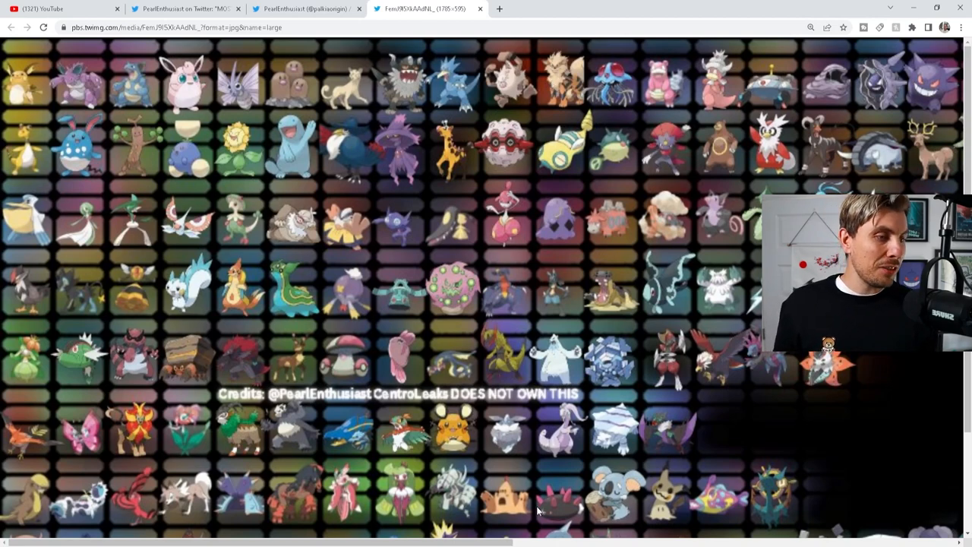
mouse_move(613, 186)
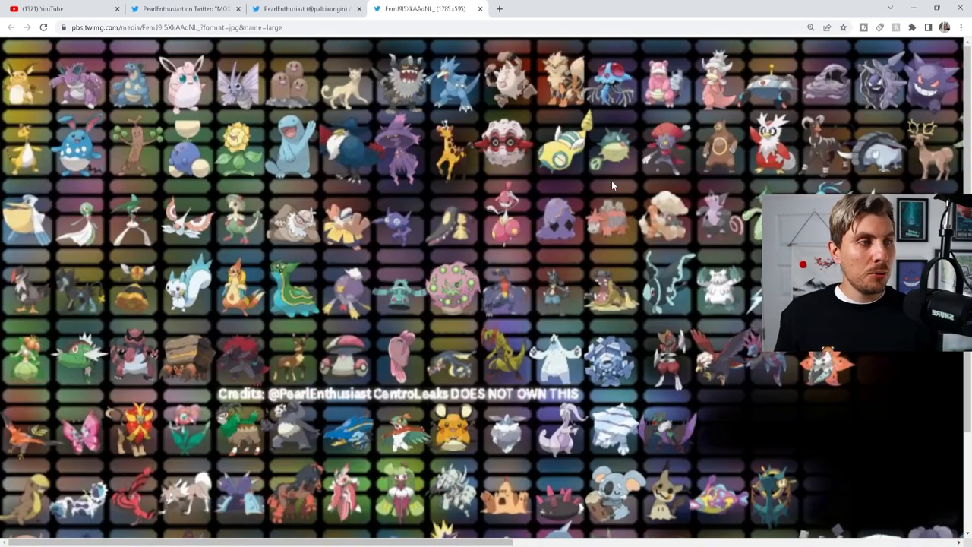
mouse_move(608, 127)
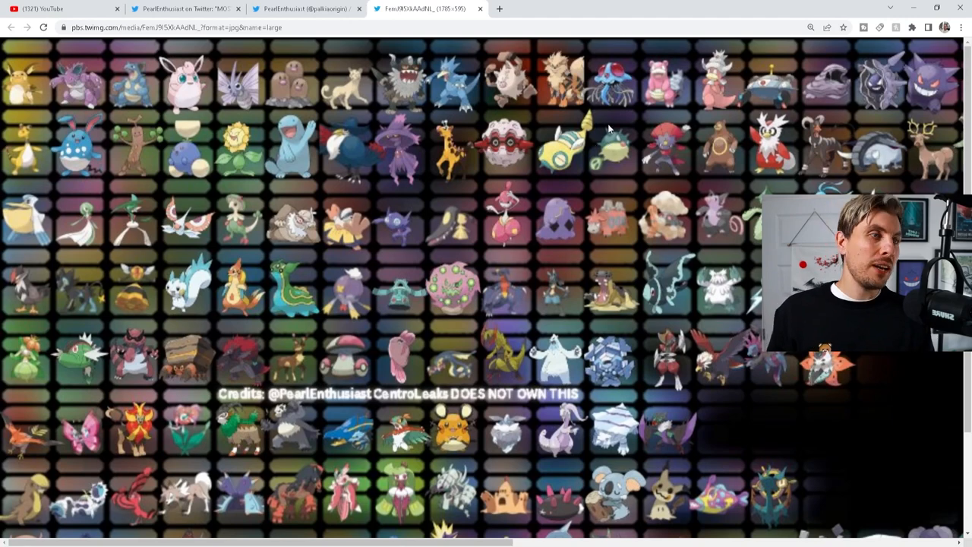
scroll(down, 3)
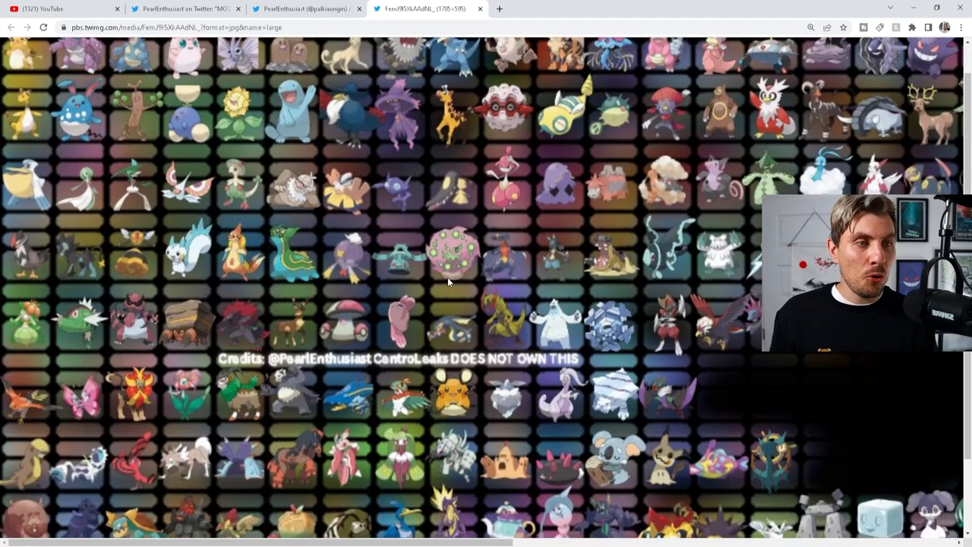
scroll(down, 3)
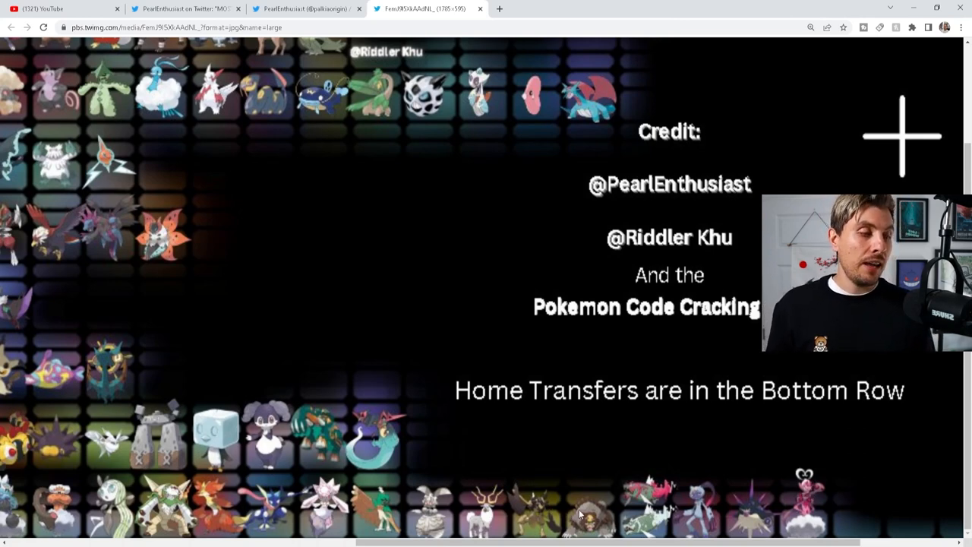
mouse_move(786, 505)
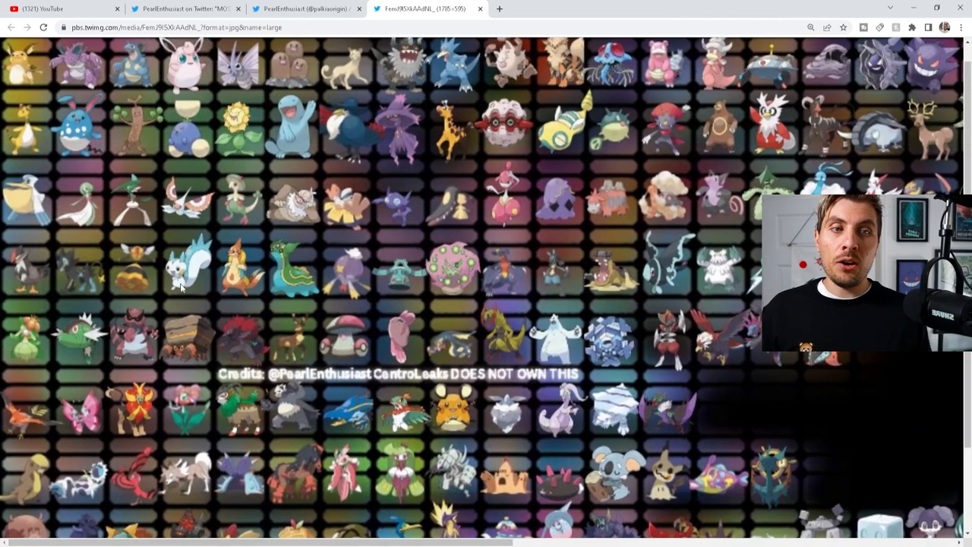
scroll(down, 3)
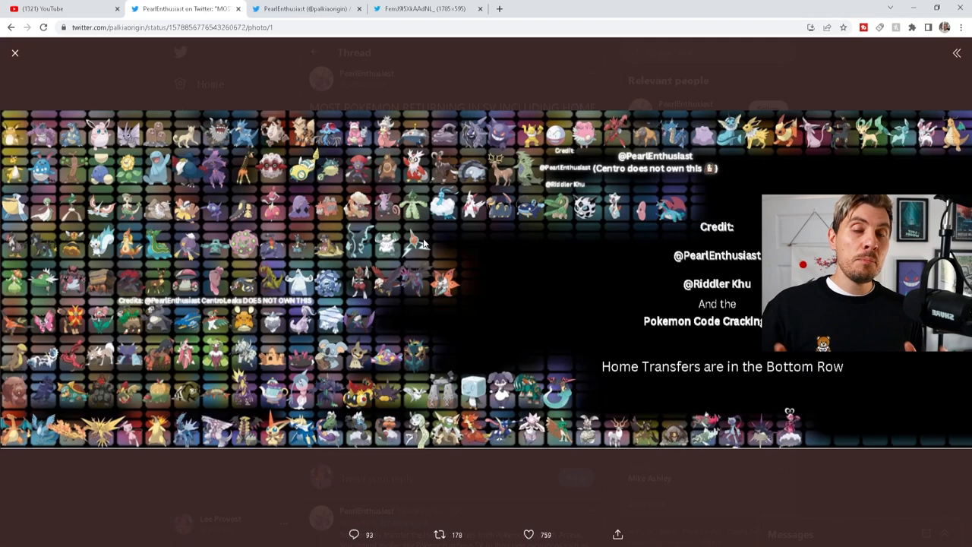
mouse_move(424, 242)
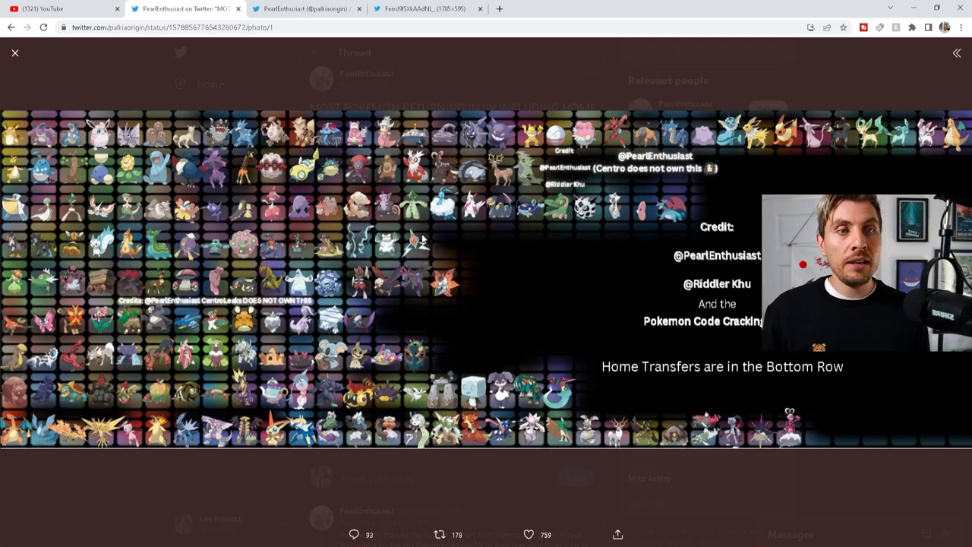
mouse_move(133, 209)
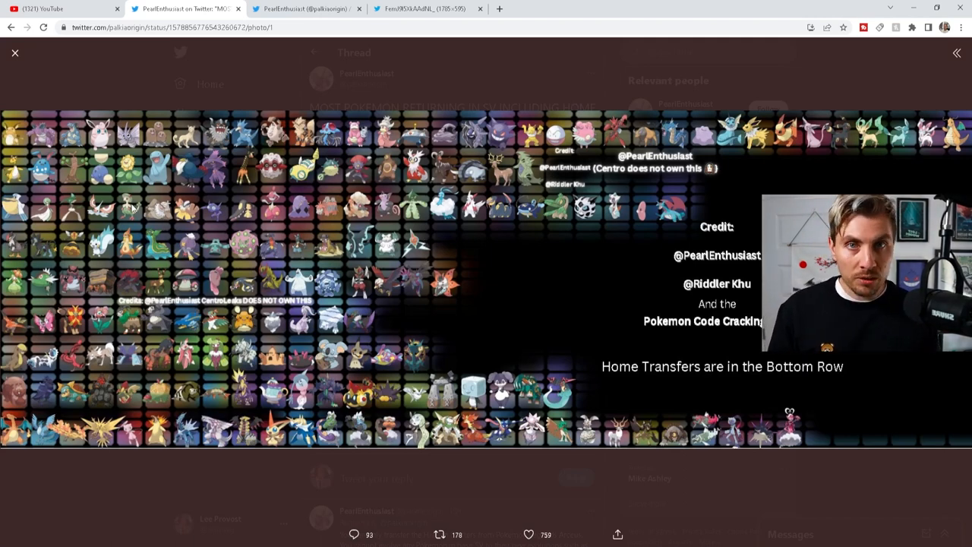